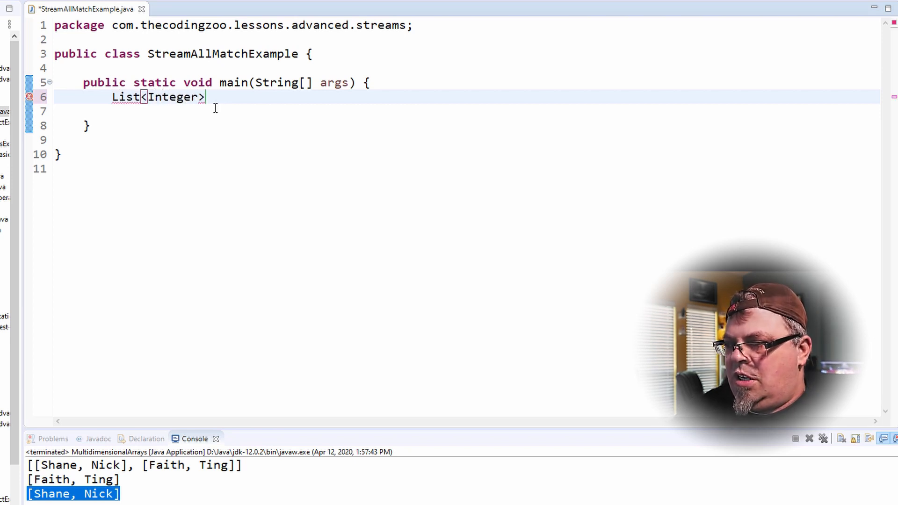
Step: Declare List<Integer> myNumbers = Arrays.asList(4,5,6,7,8,9); in the class
text(m)
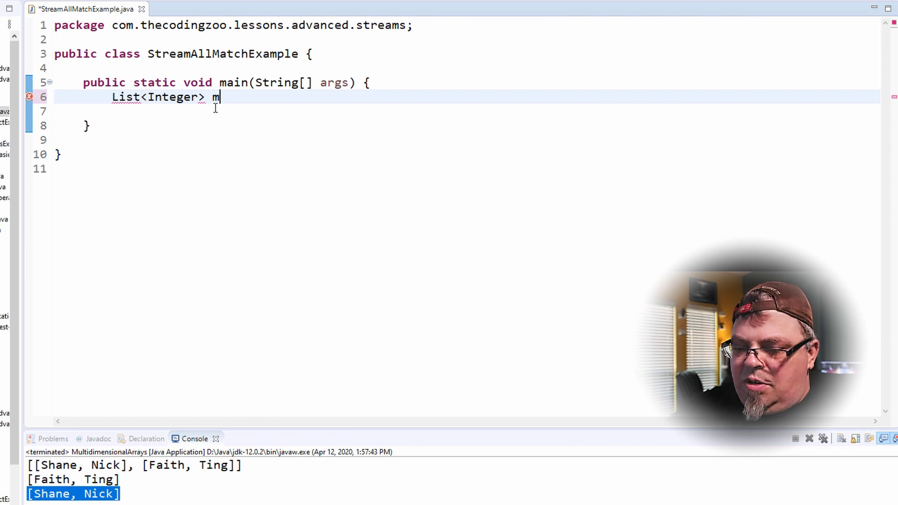
text(yNumbv)
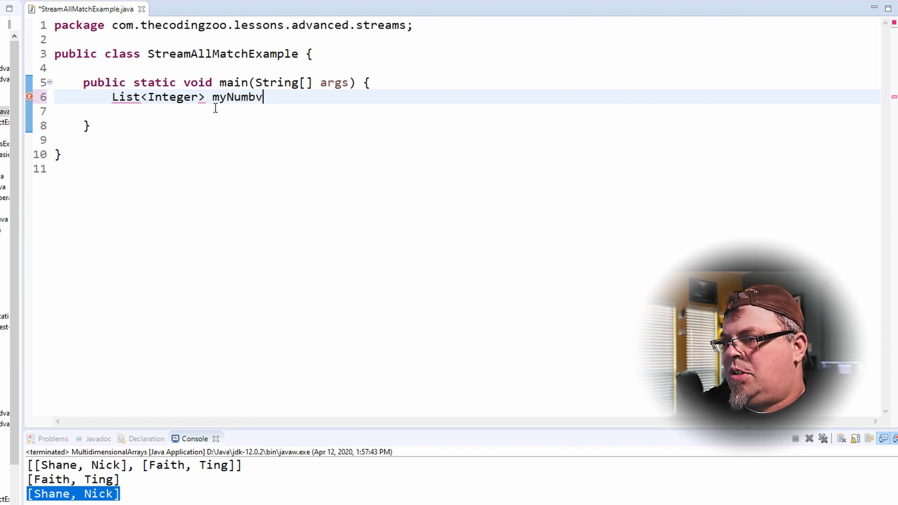
text(ers =)
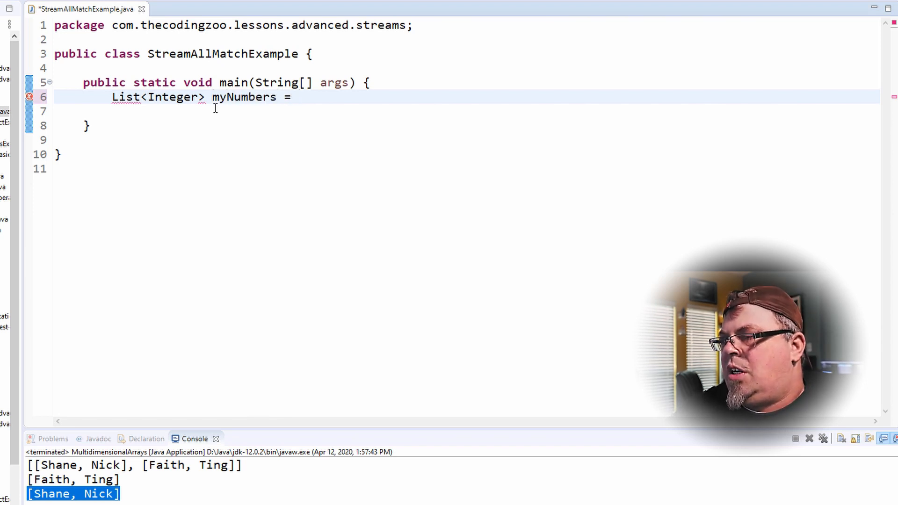
text(Arrays.)
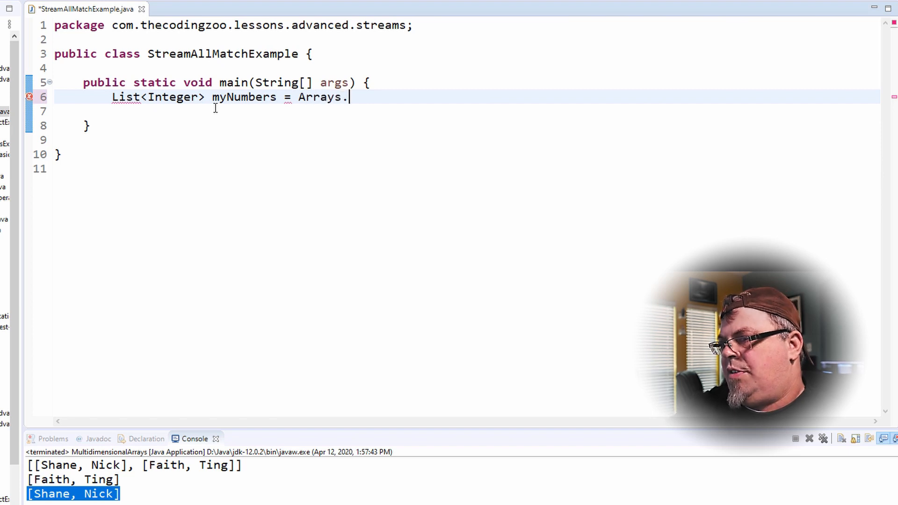
text(asList(a)
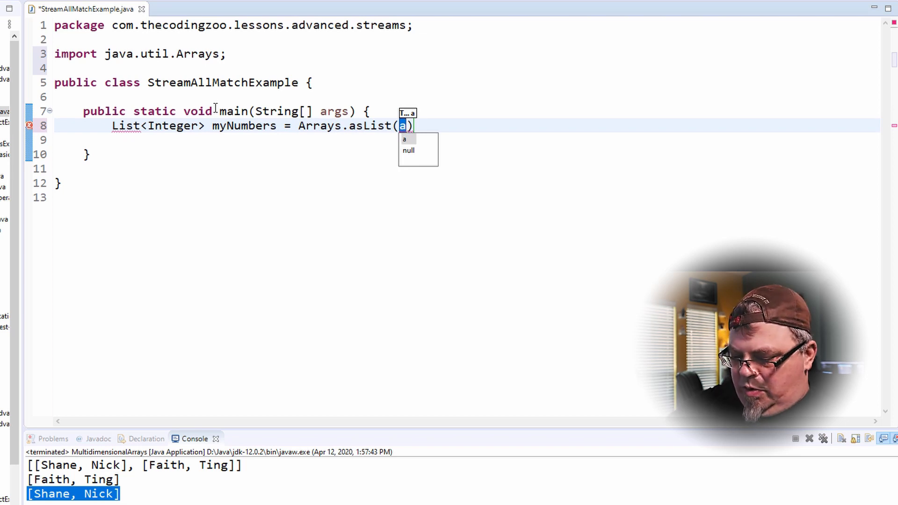
text(4,5,6)
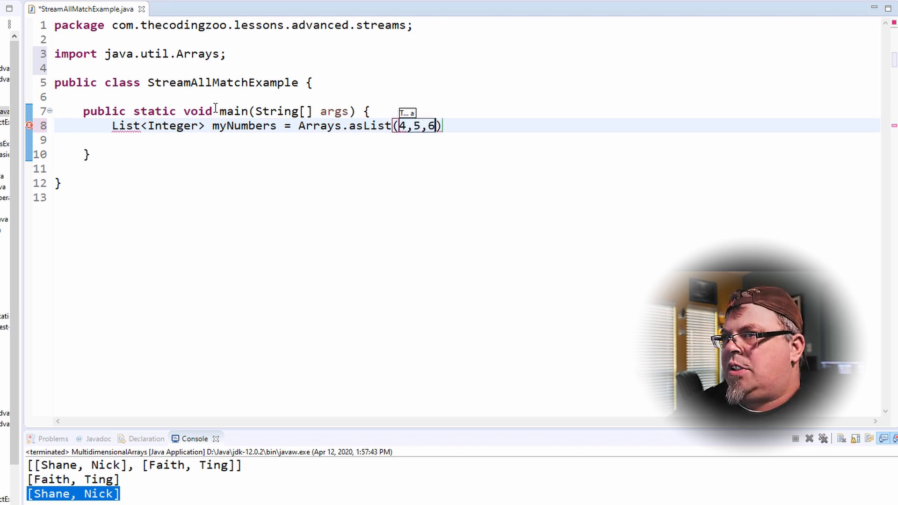
text(,7,8,)
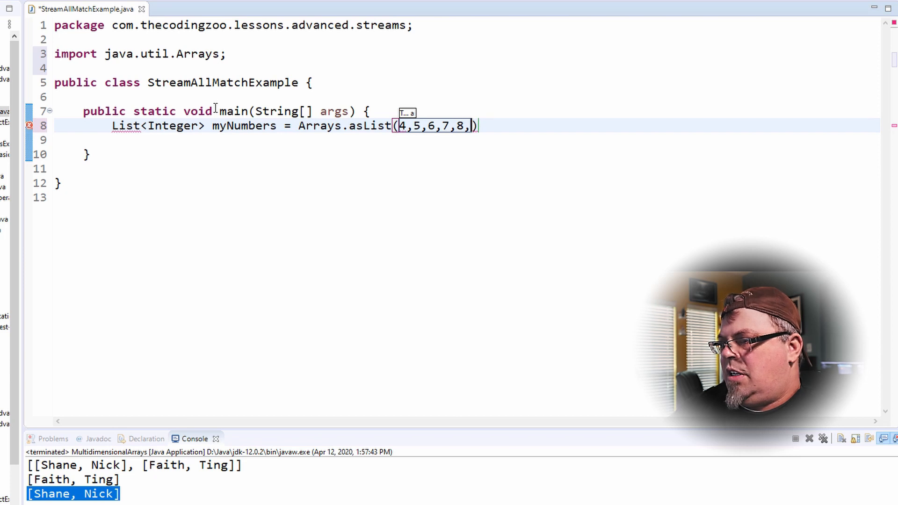
text(9)
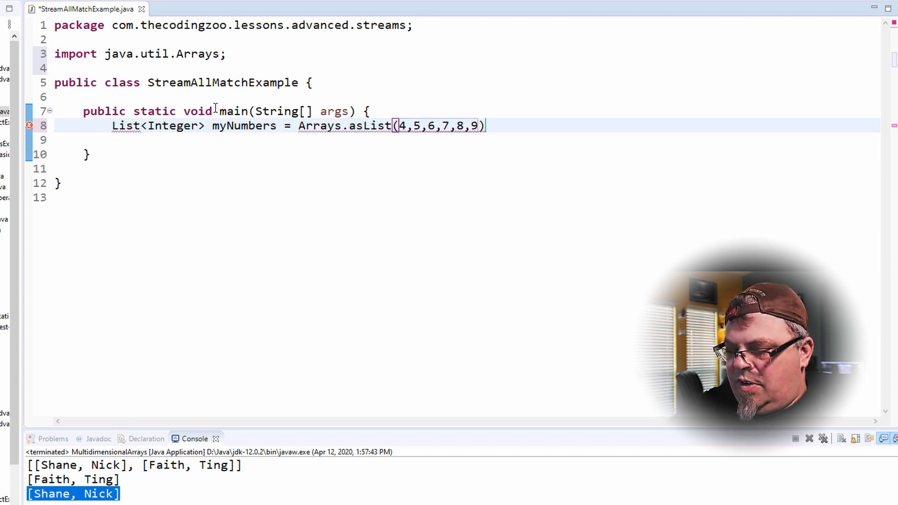
text(;)
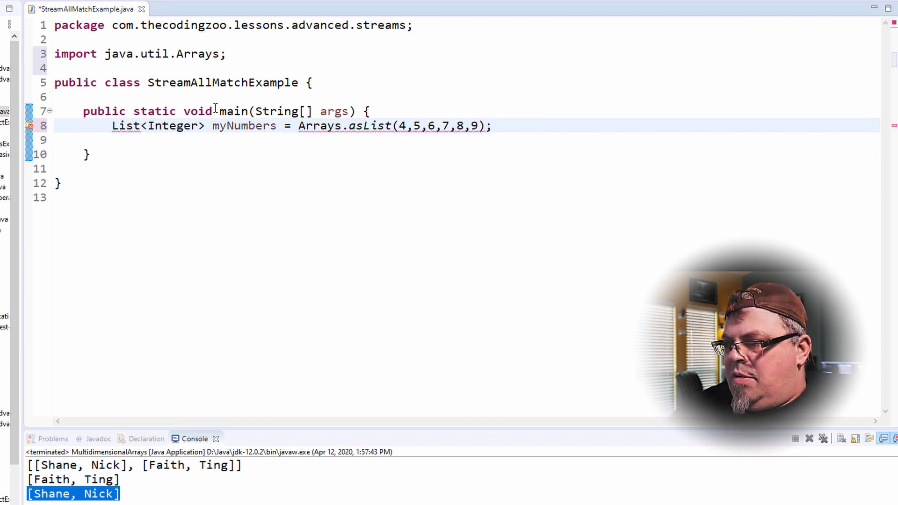
Step: Resolve the List type by importing java.util.List via quick fix
key(Enter)
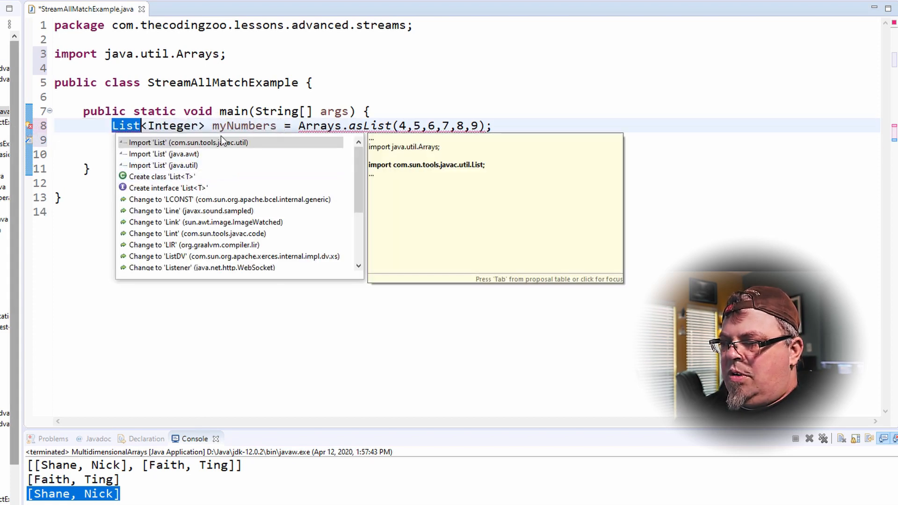
click(163, 165)
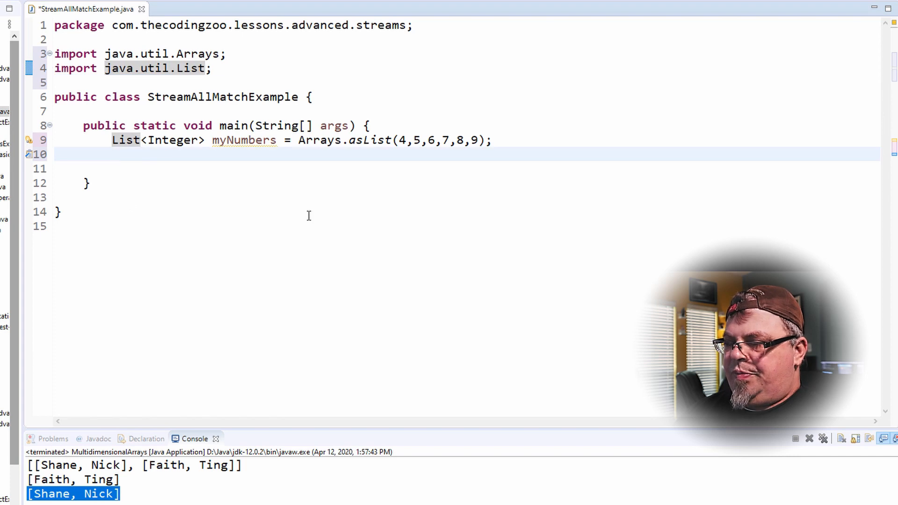
key(Return)
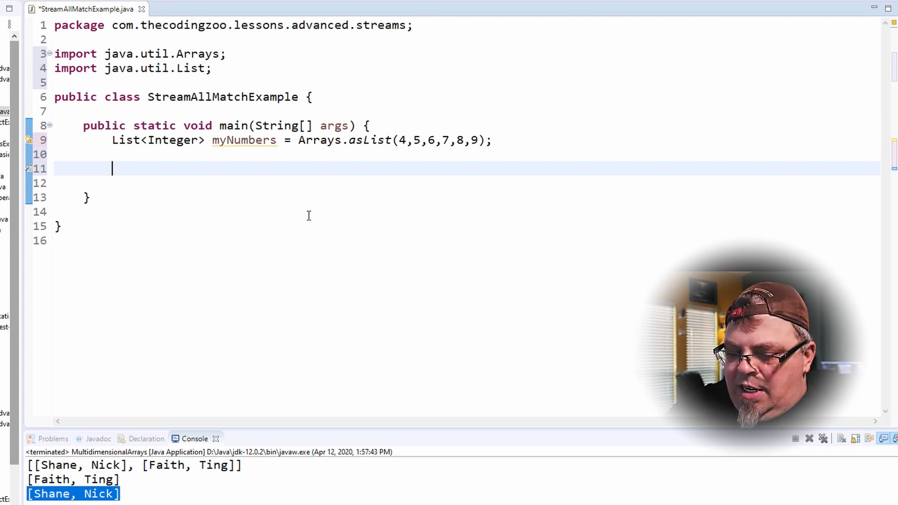
text(myN)
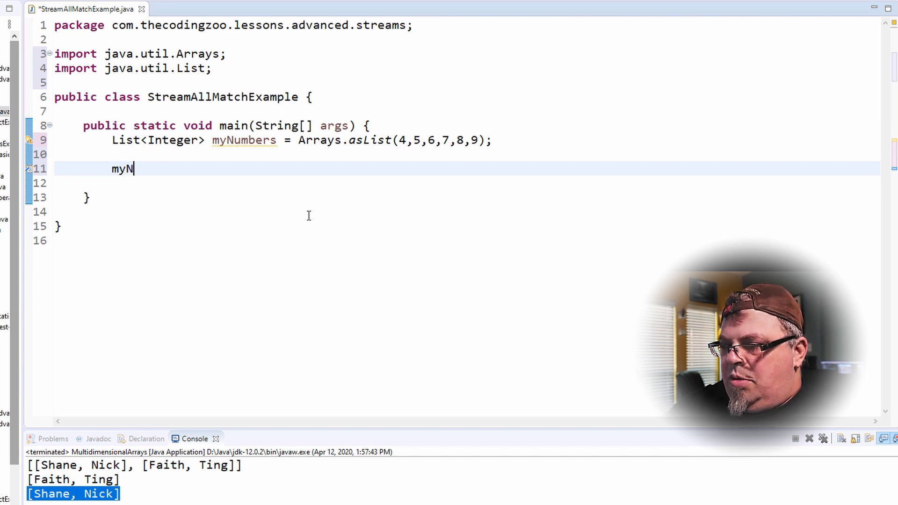
text(umbe)
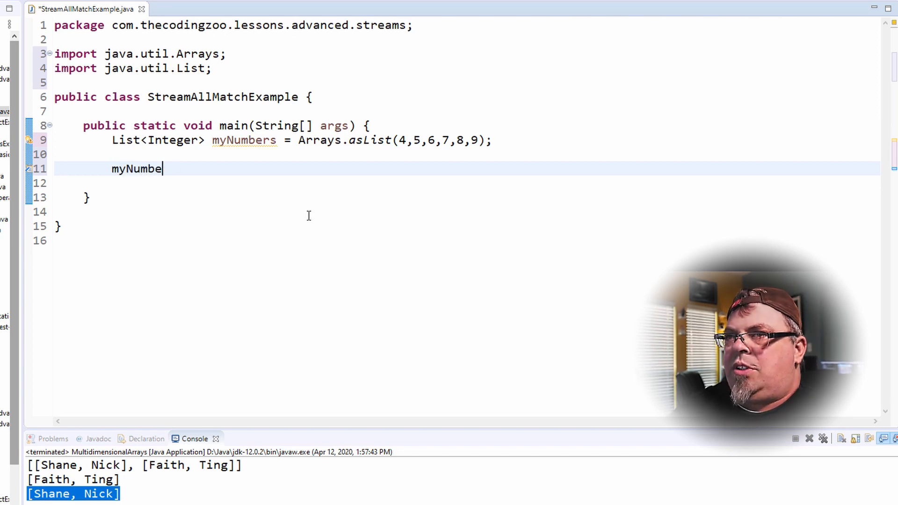
key(ctrl+z)
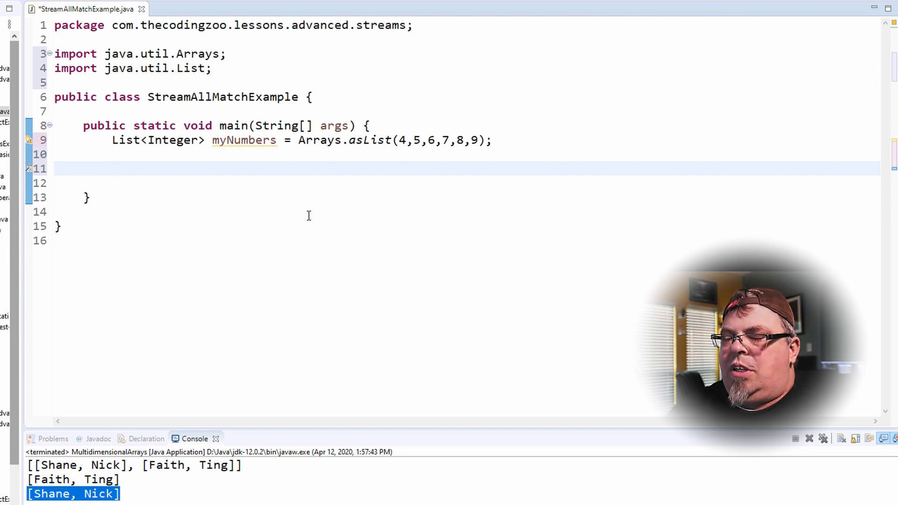
click(112, 169)
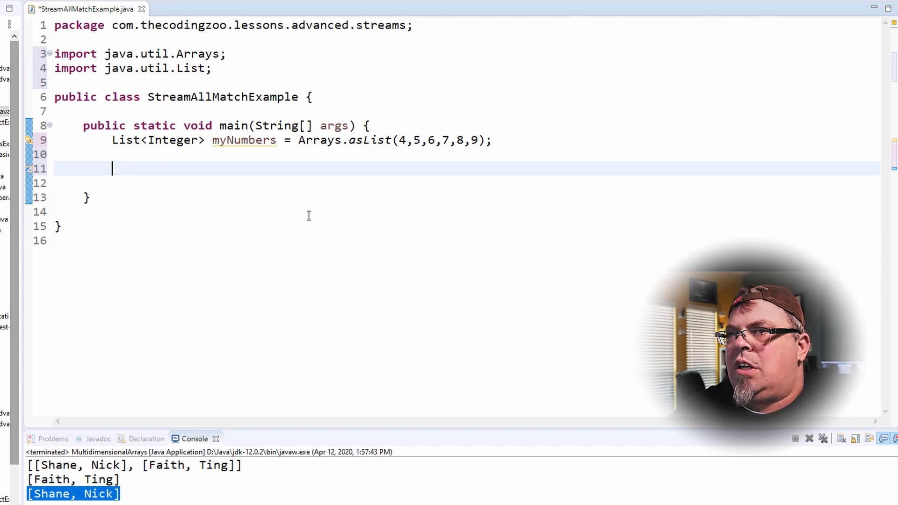
Step: Declare the variable boolean isAllEvenNumbers = with its name spelled correctly
text(boole)
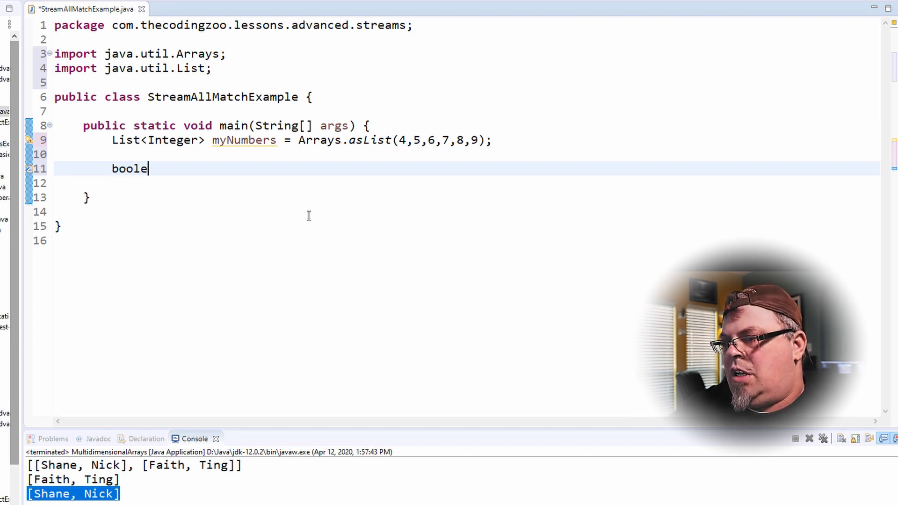
text(an isAll)
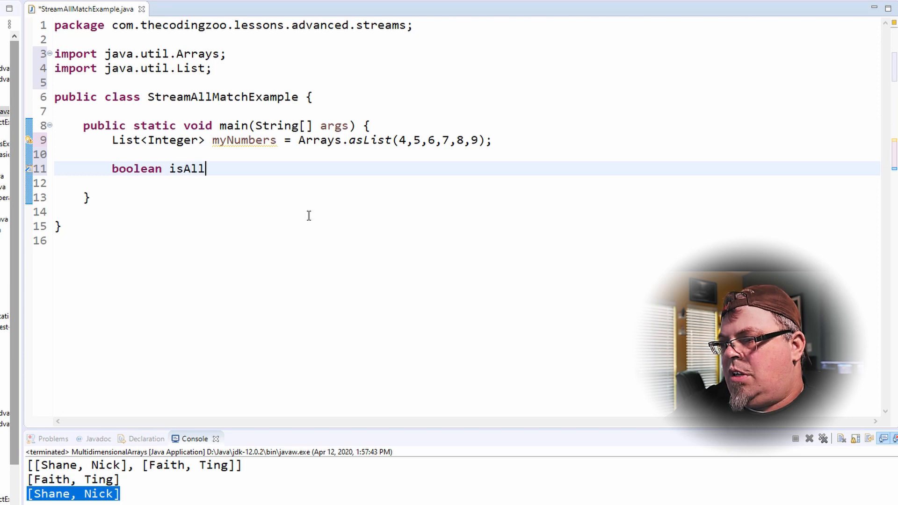
text(EvenUmber)
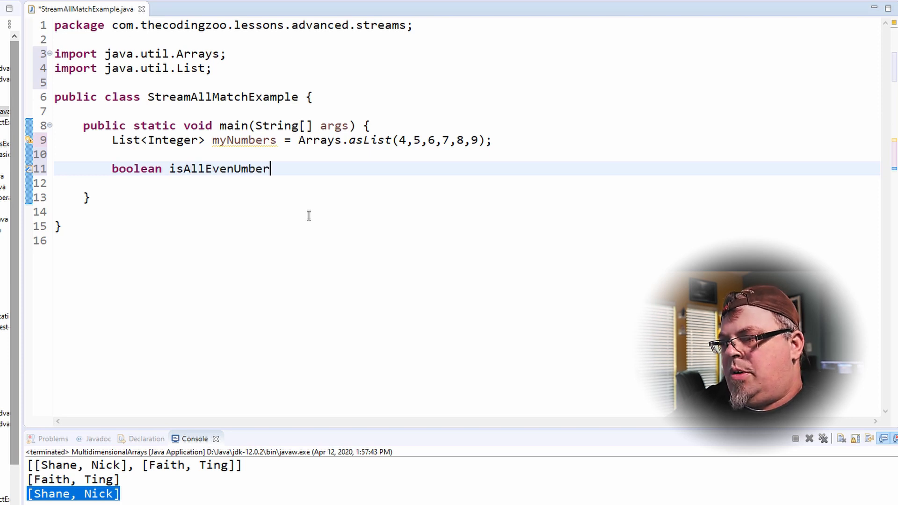
key(BackSpace)
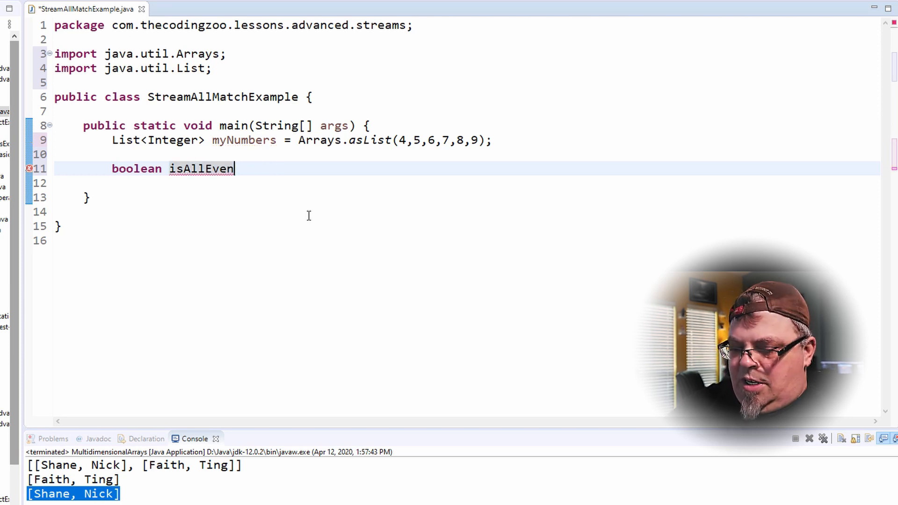
text(Numbers)
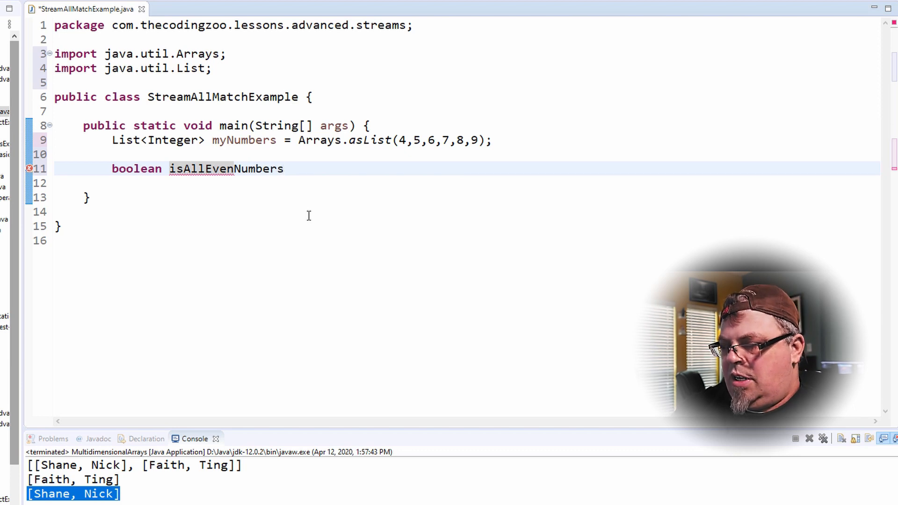
text(= myNumbe)
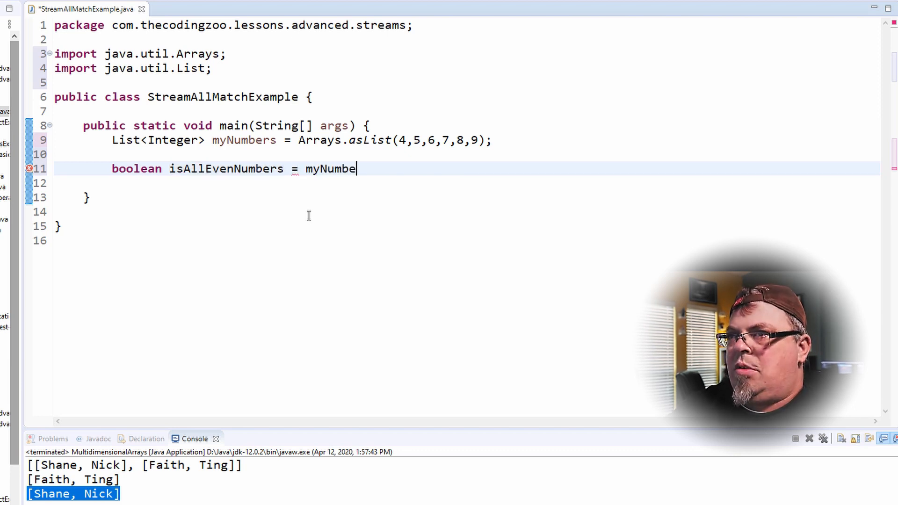
Step: Assign it from myNumbers.stream(). and start choosing allMatch
text(.stream*)
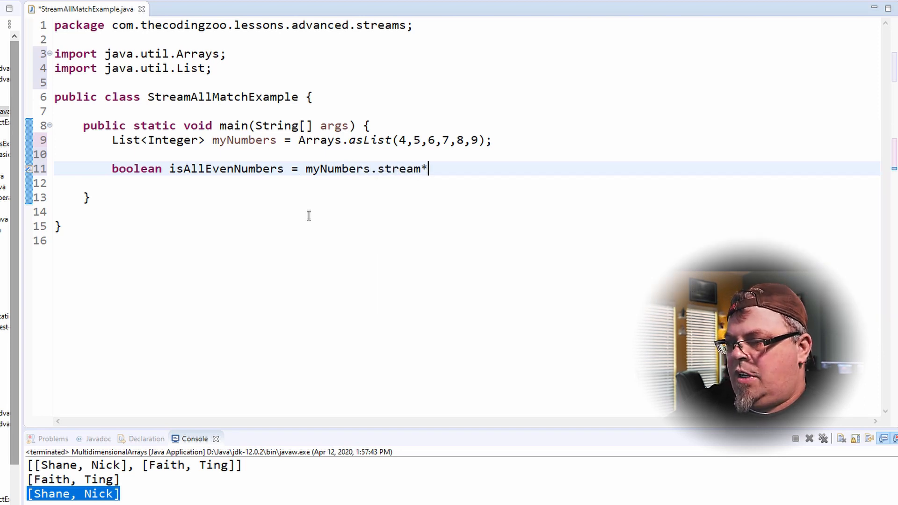
text(())
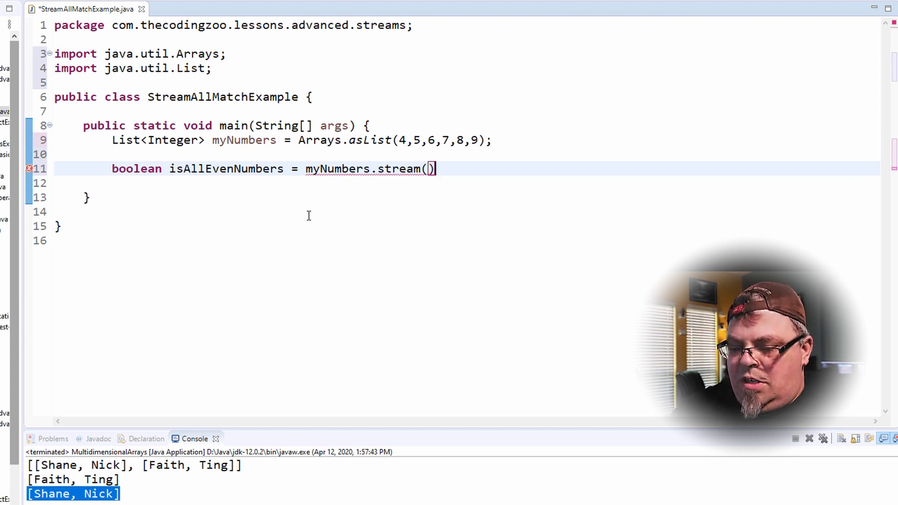
text(.)
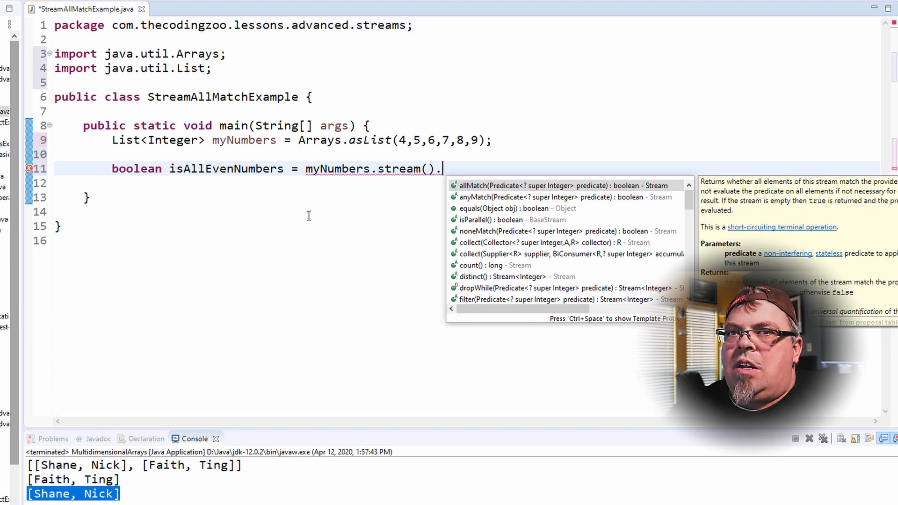
text(allMatch)
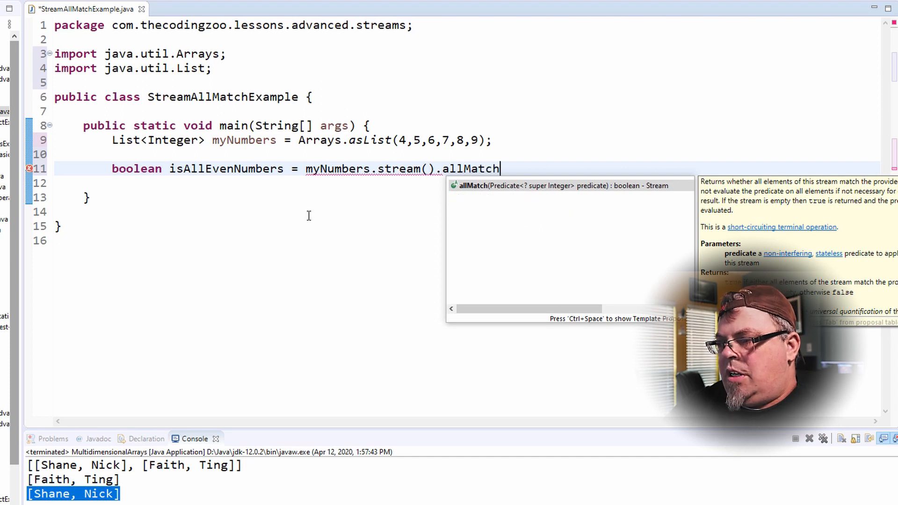
Step: Complete the allMatch call and begin the lambda number -> number
click(567, 185)
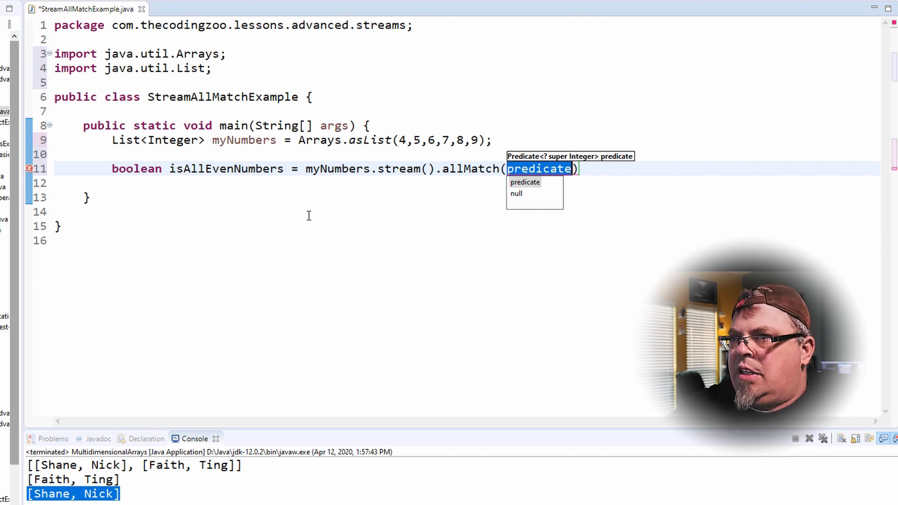
text(number)
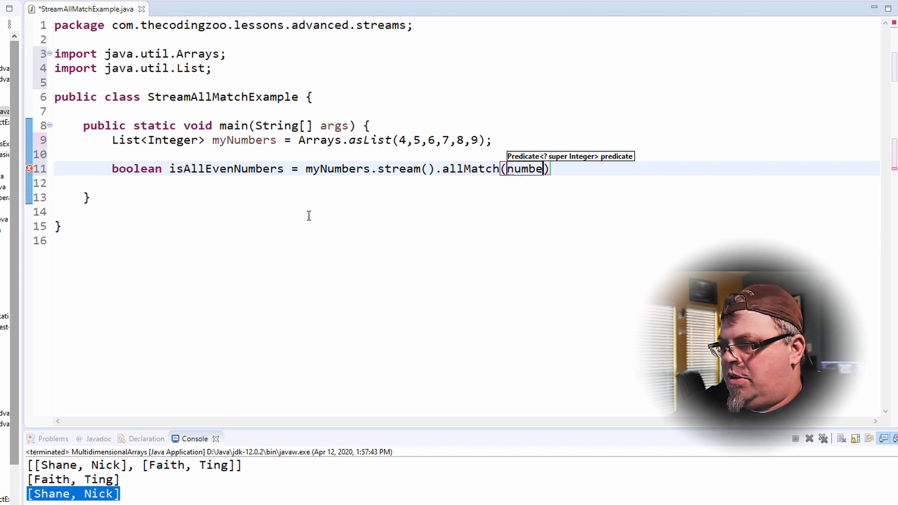
text(-)
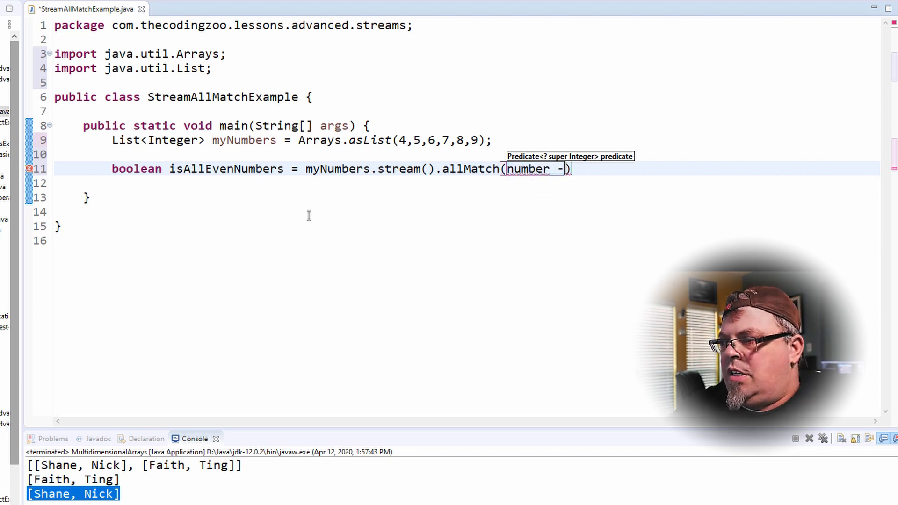
text(>)
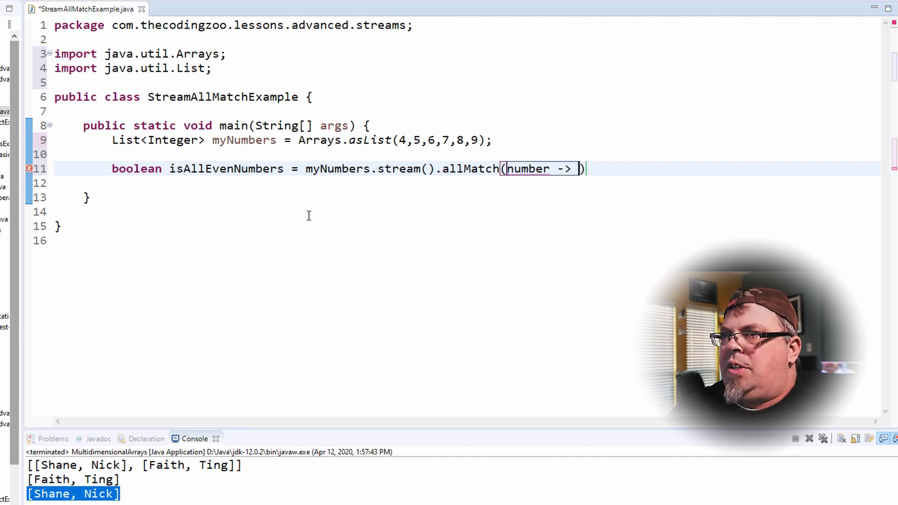
text(n)
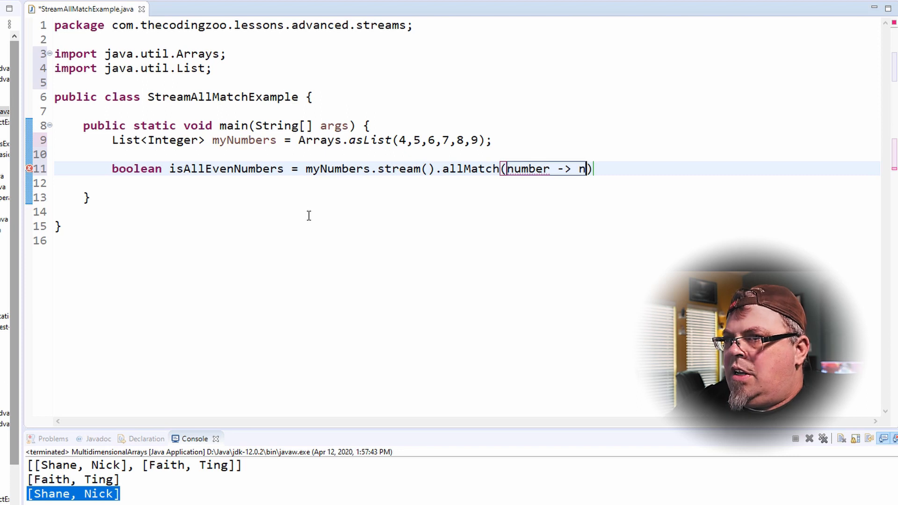
text(umber)
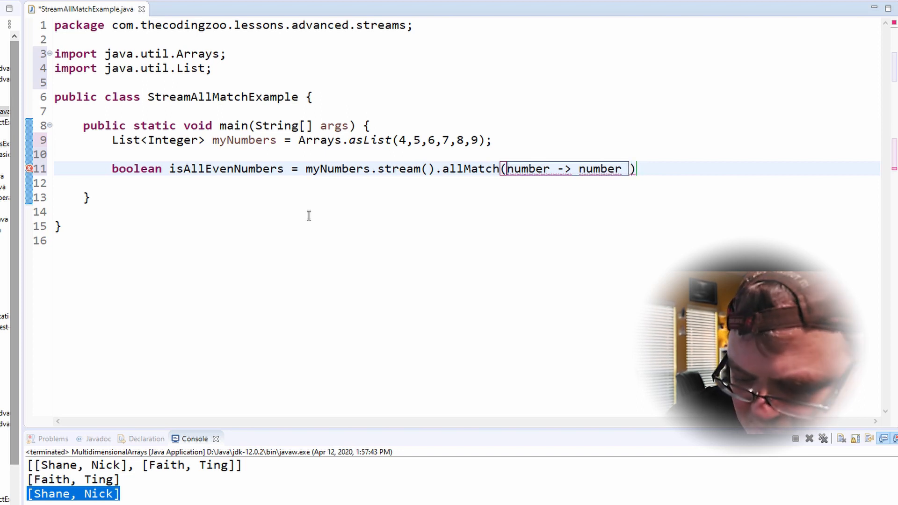
Step: Finish the predicate as number % 2 == 0 and terminate the statement with ;
text(%)
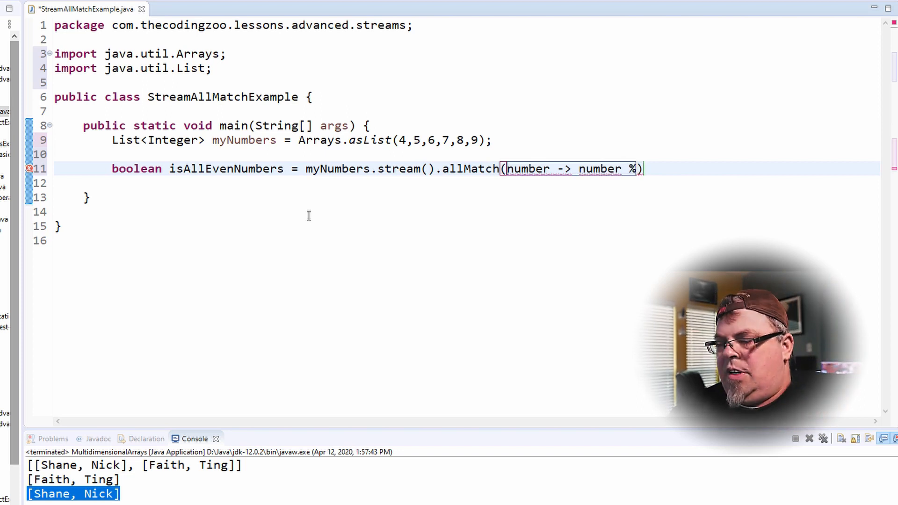
text(2)
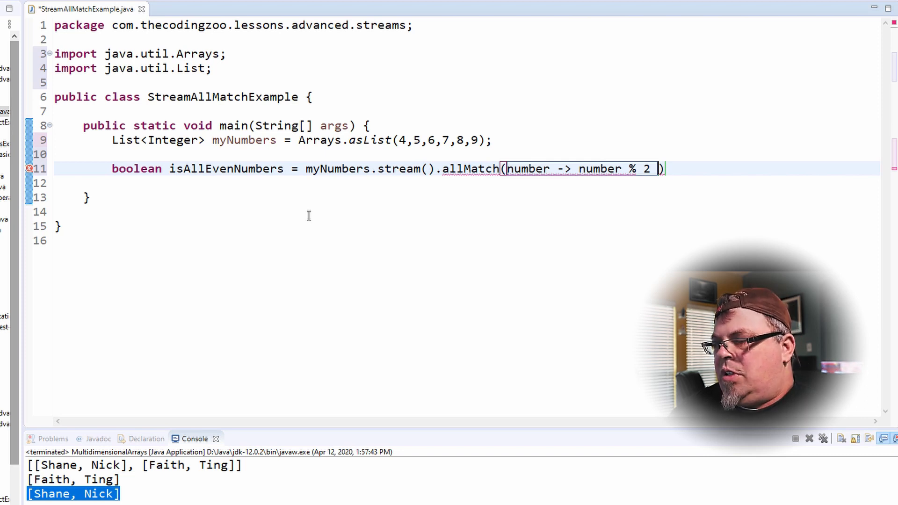
text(==)
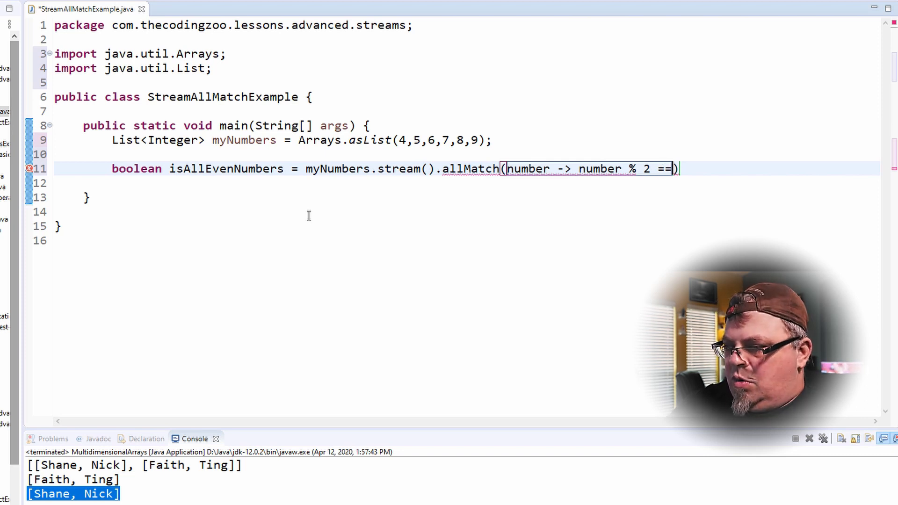
text(0)
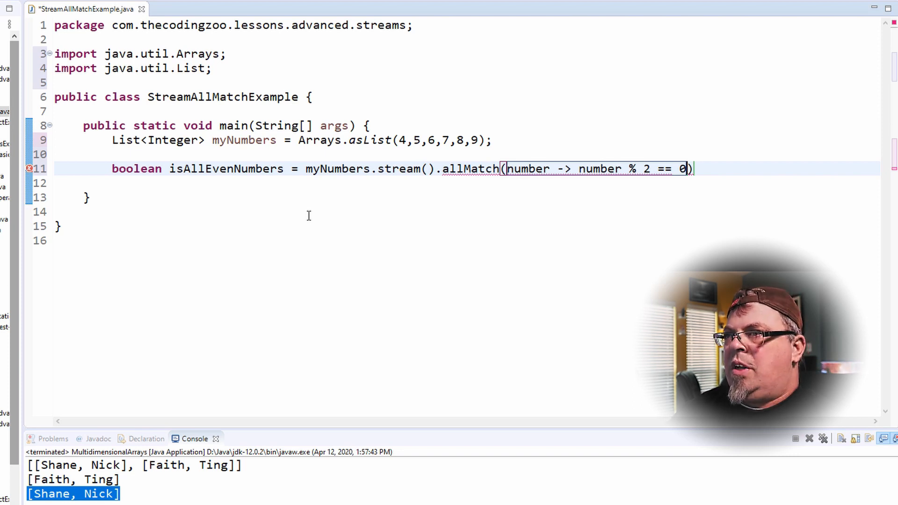
text(;)
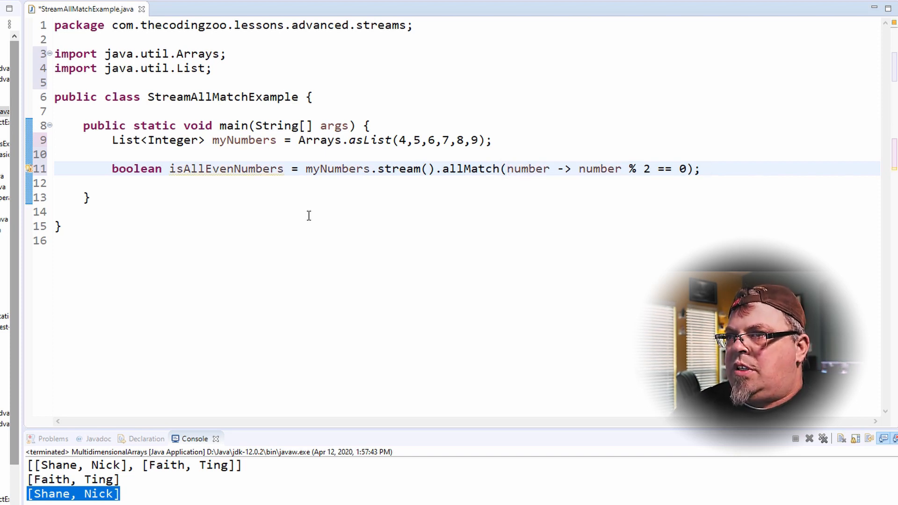
Step: Add a //terminating comment after the allMatch statement and start a new line
text(//termi)
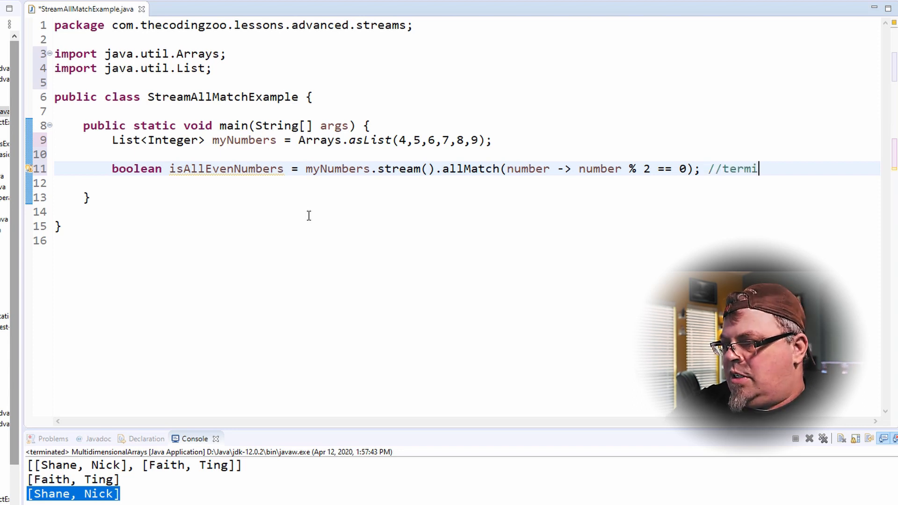
text(nating)
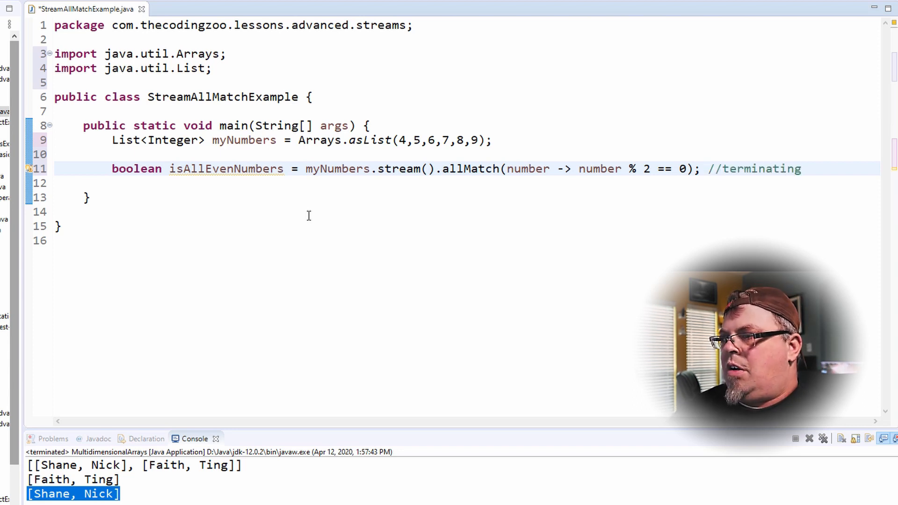
key(Return)
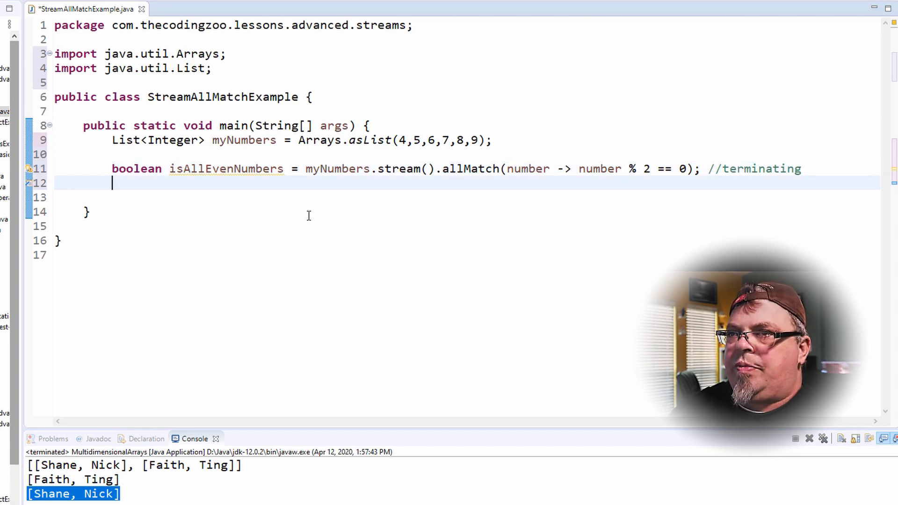
Step: Write System.out.println(isAllEven); to print the all-even result
text(System.)
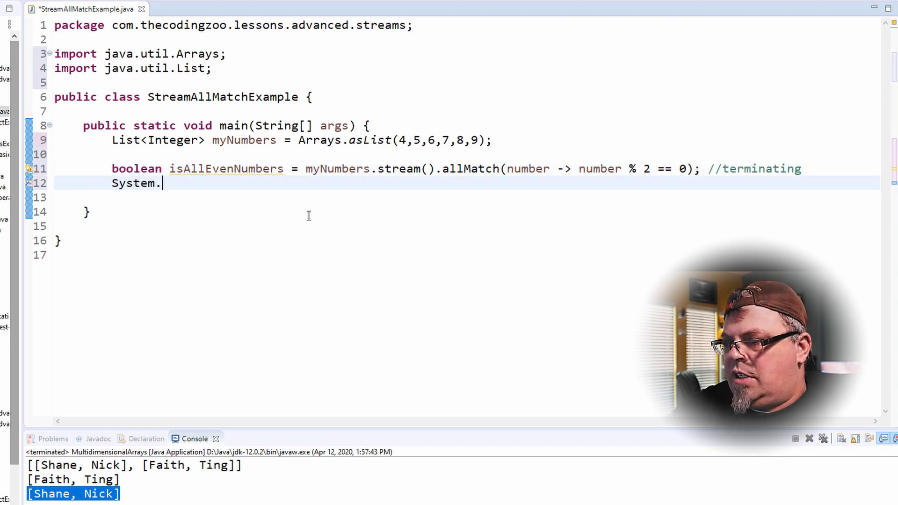
text(out.pr)
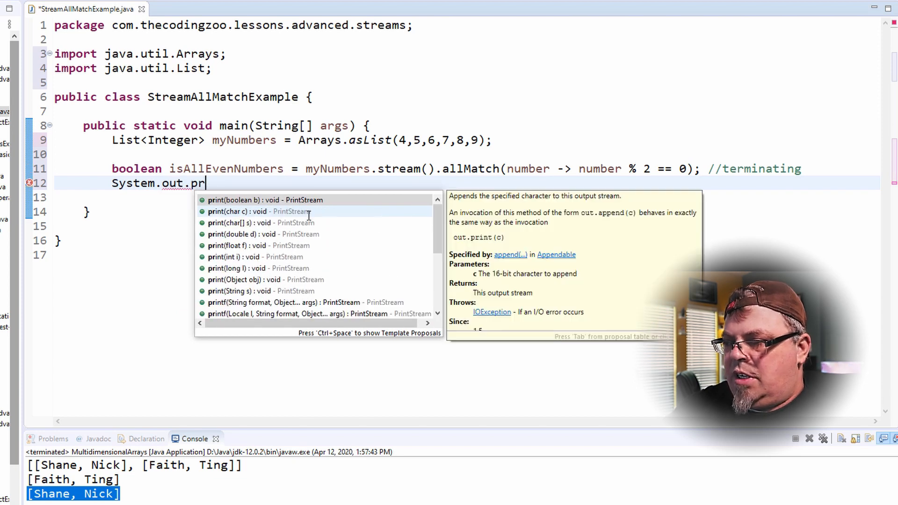
text(int)
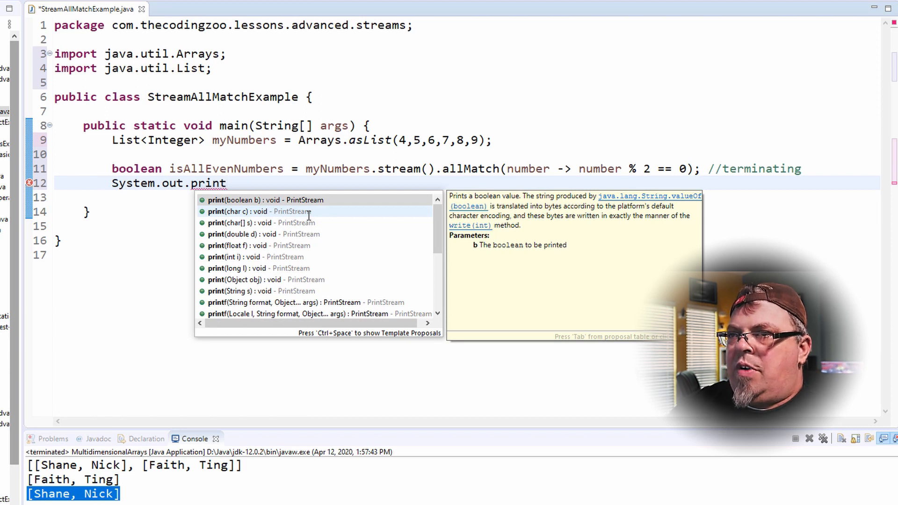
text(ln)
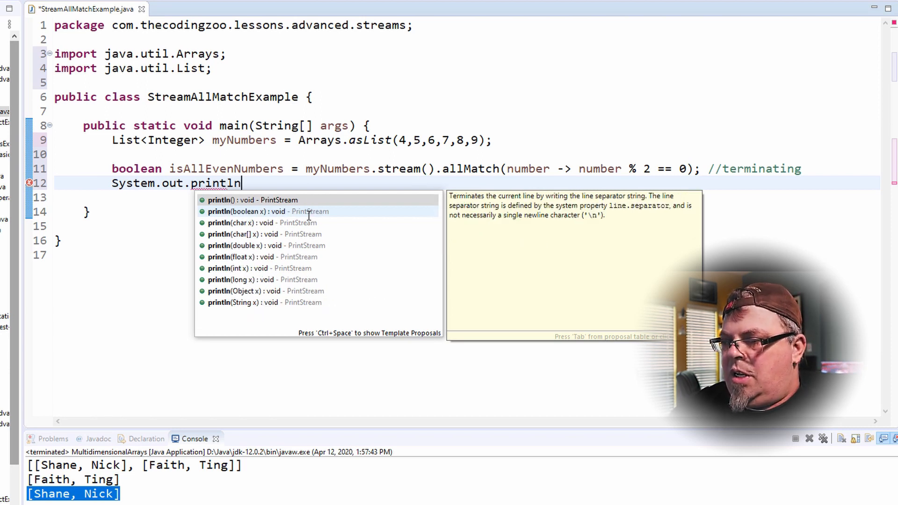
text(())
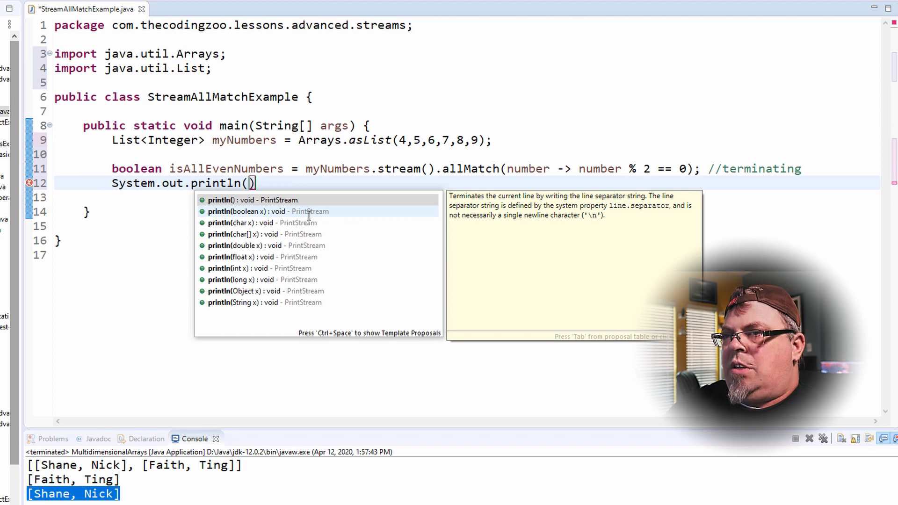
text(isAllEven)
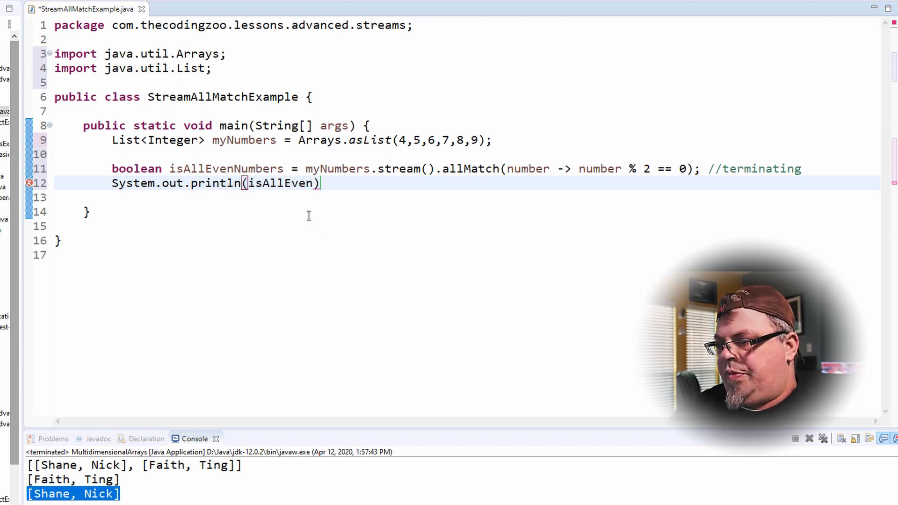
text(;)
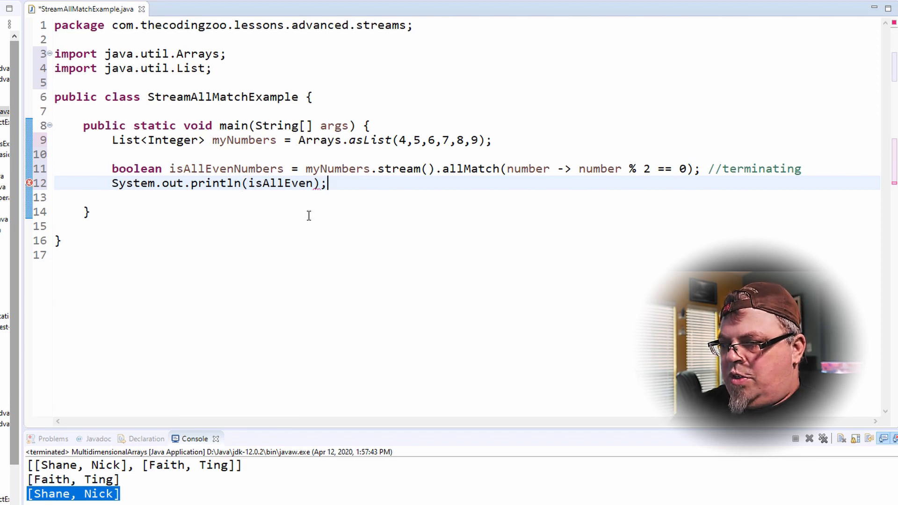
click(356, 169)
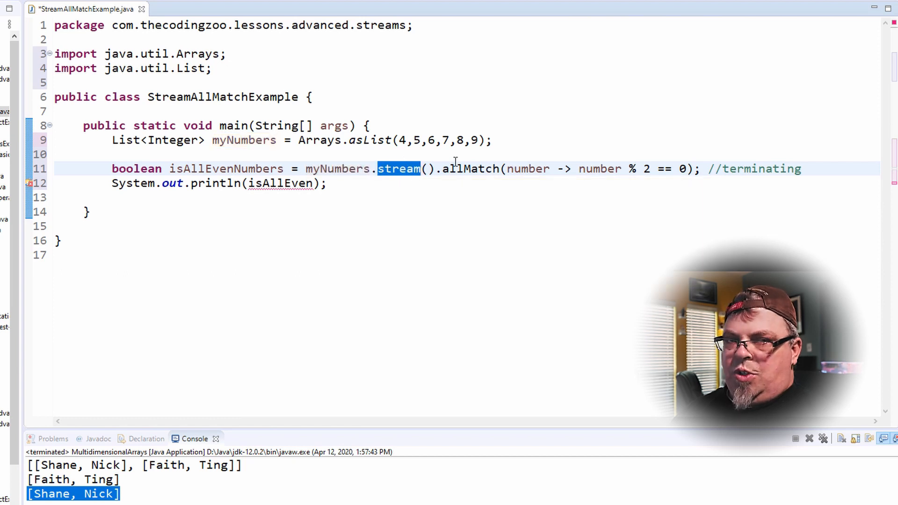
click(483, 169)
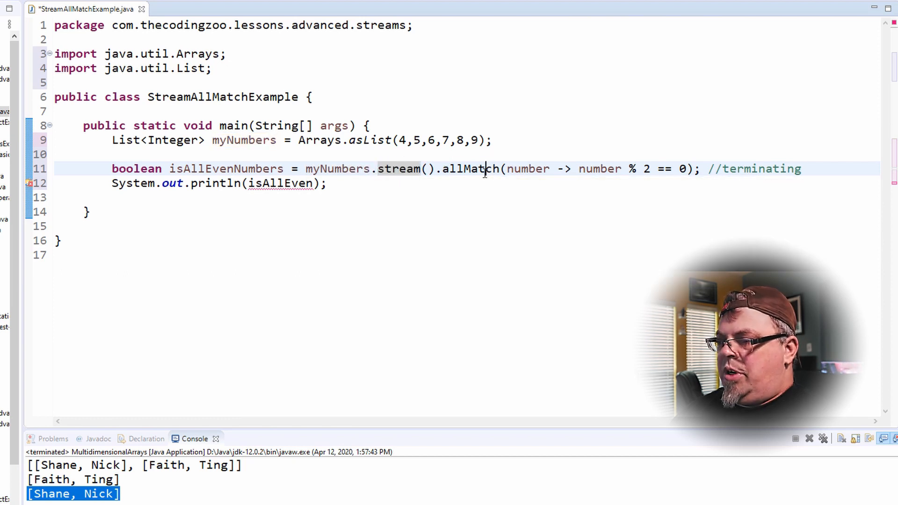
click(471, 168)
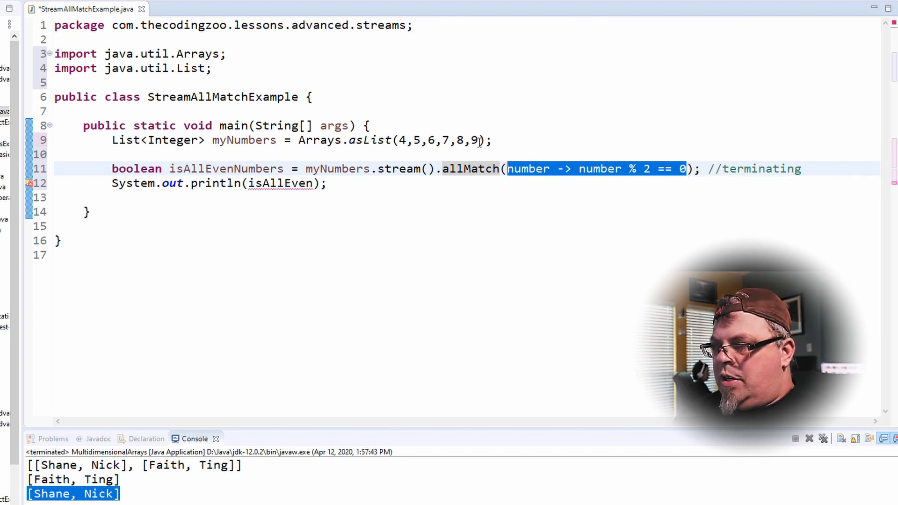
mouse_move(553, 107)
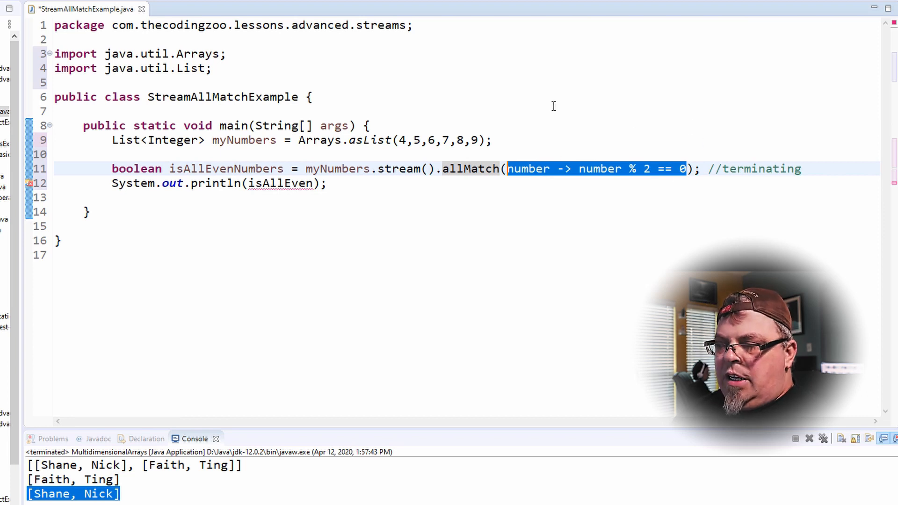
mouse_move(771, 237)
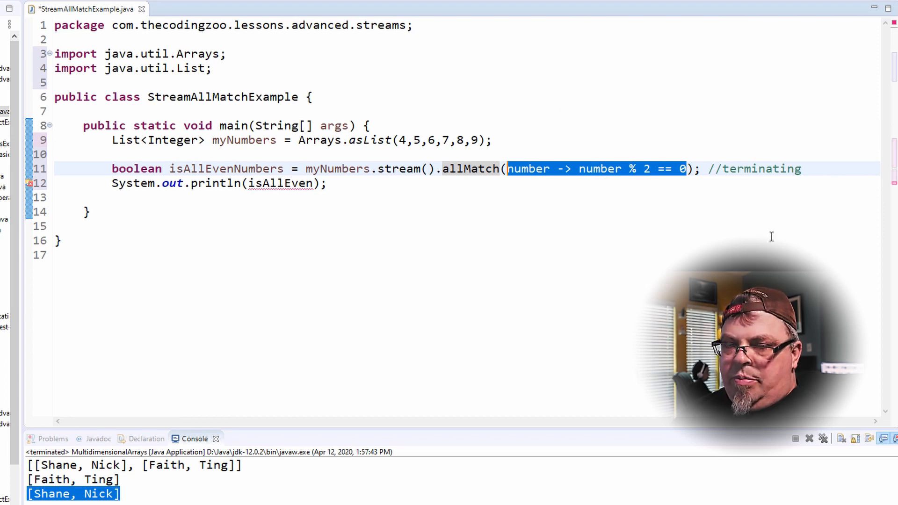
mouse_move(644, 180)
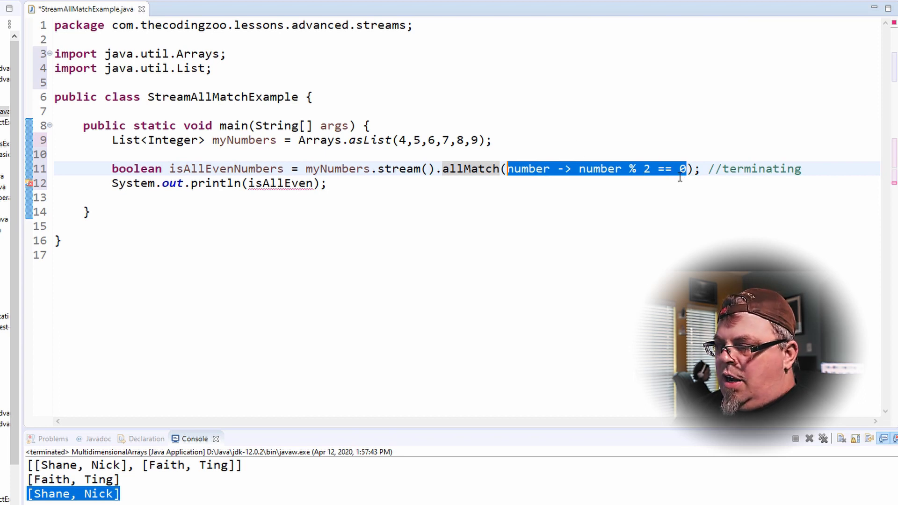
click(643, 169)
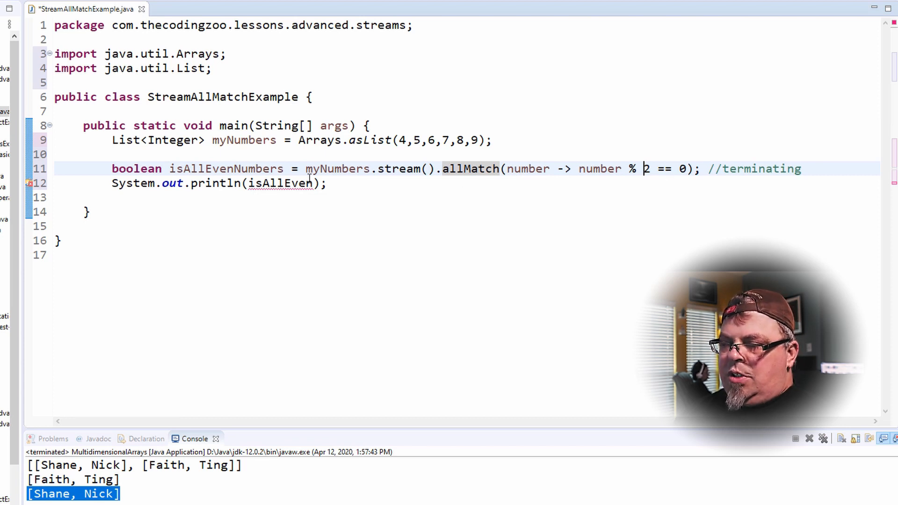
mouse_move(261, 169)
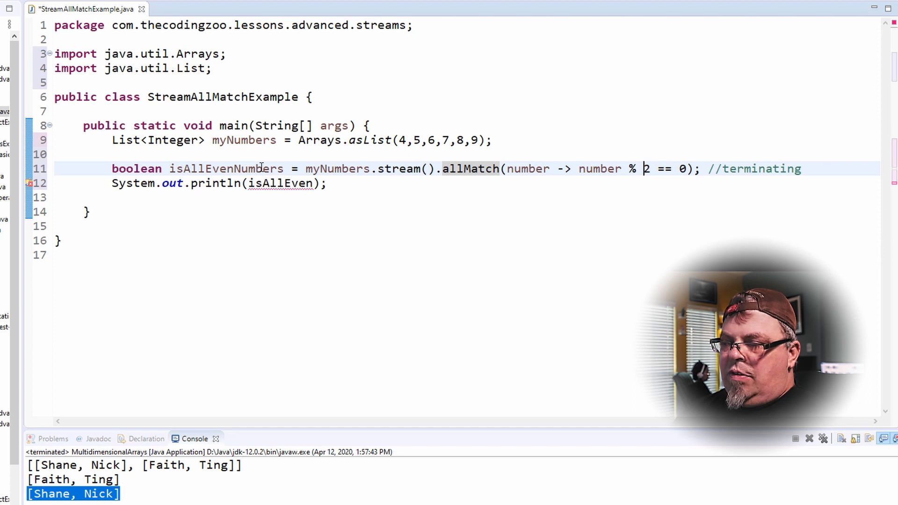
Step: Change the printed variable to isAllEvenNumbers so the error clears
double_click(226, 168)
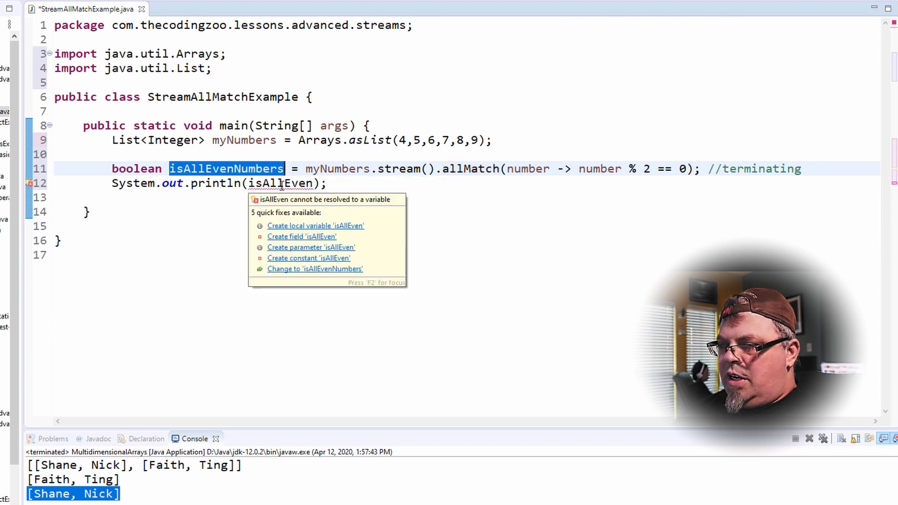
click(315, 268)
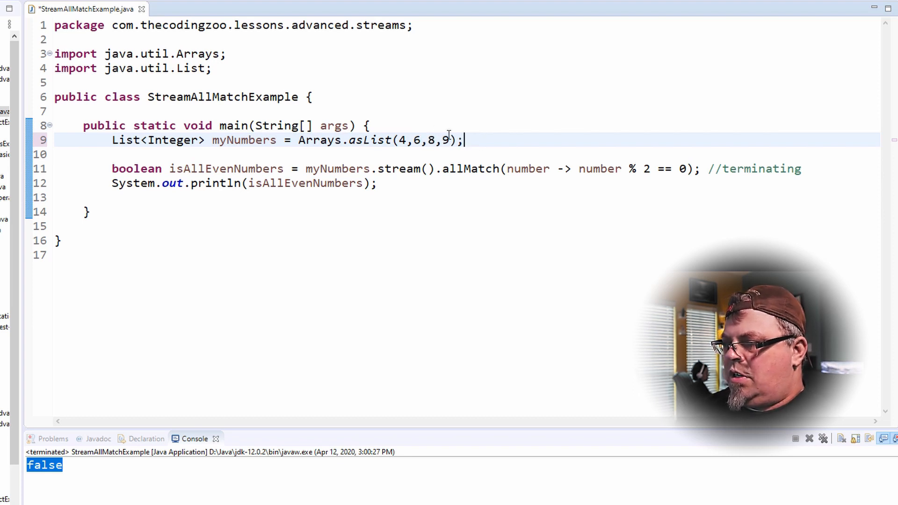
Step: Change the last list element to 10 so the list reads 4,6,8,10 and prints true
text(10)
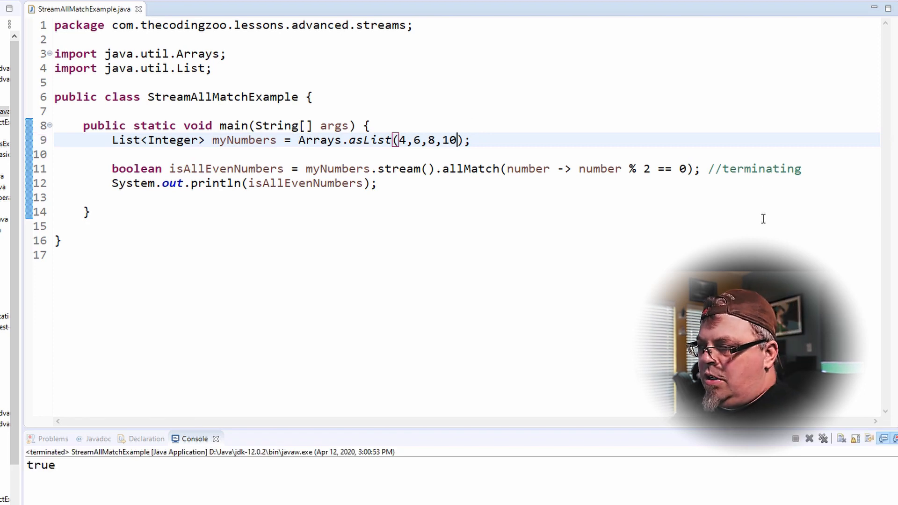
mouse_move(532, 343)
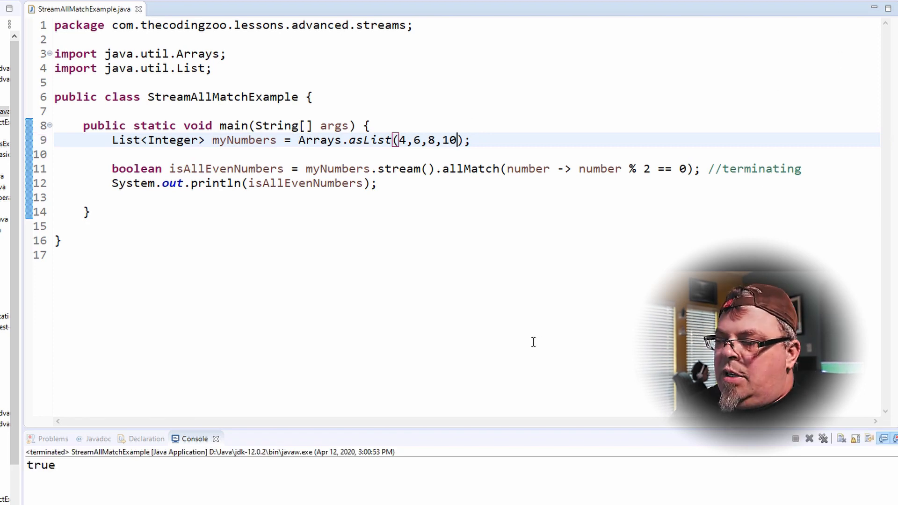